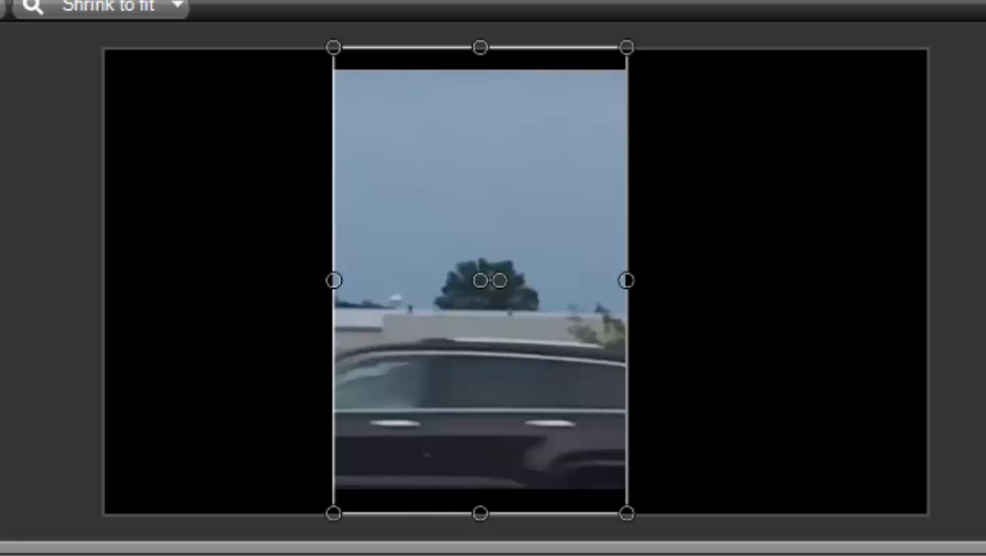
pyautogui.moveTo(571, 544)
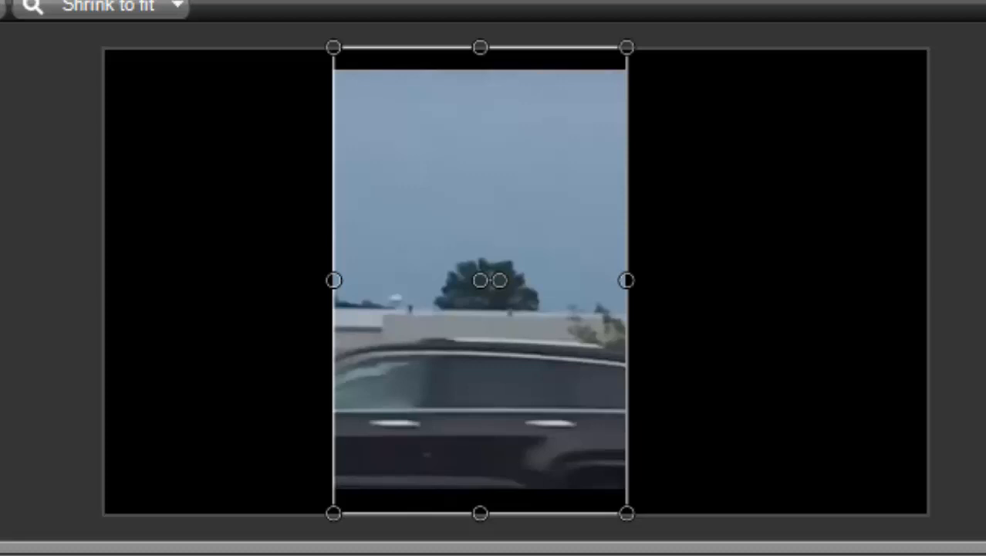
pyautogui.moveTo(139, 331)
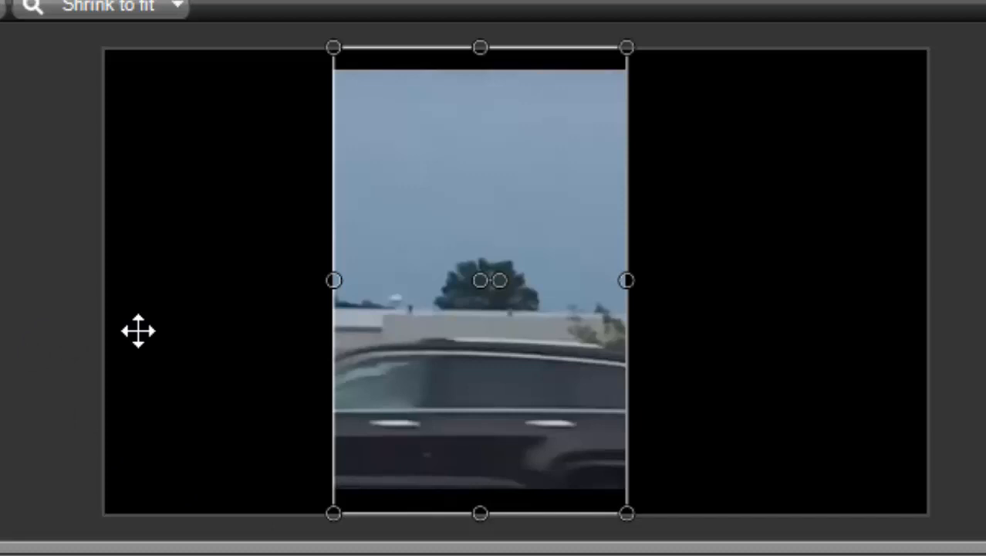
pyautogui.moveTo(596, 432)
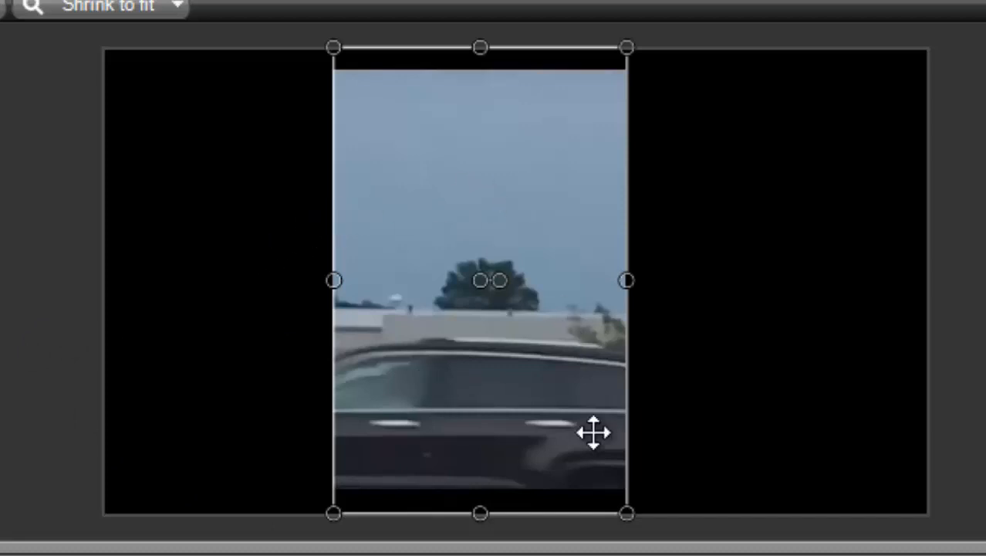
pyautogui.moveTo(398, 550)
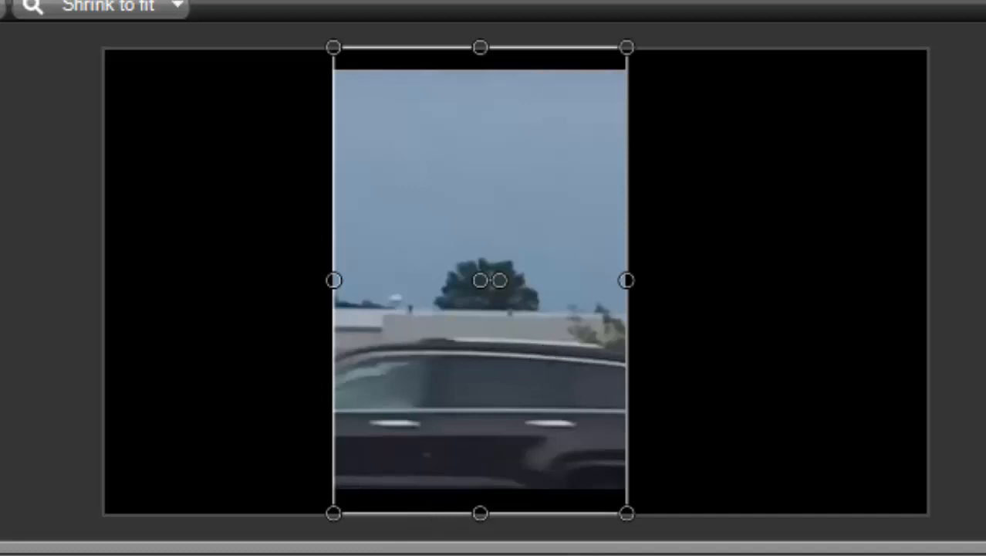
pyautogui.moveTo(865, 549)
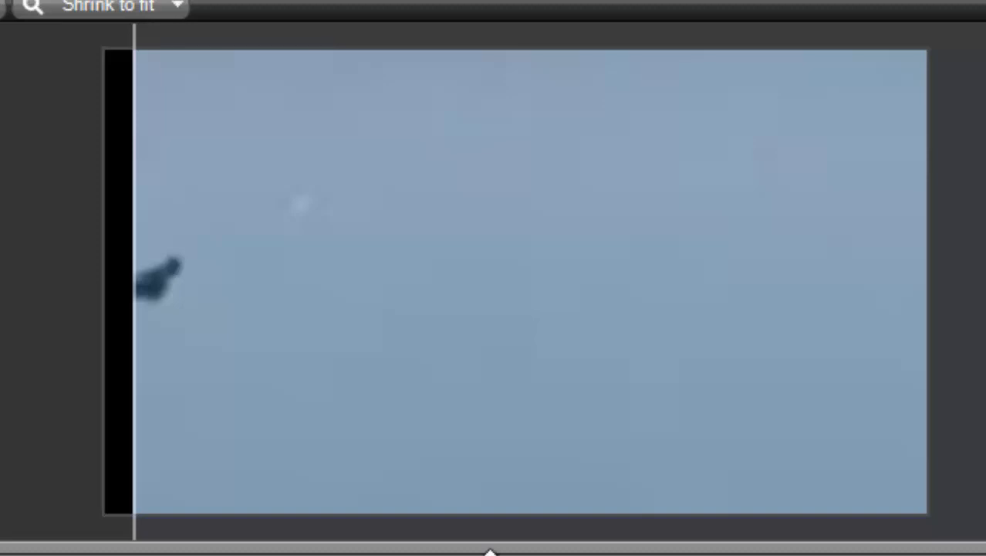
pyautogui.moveTo(286, 160)
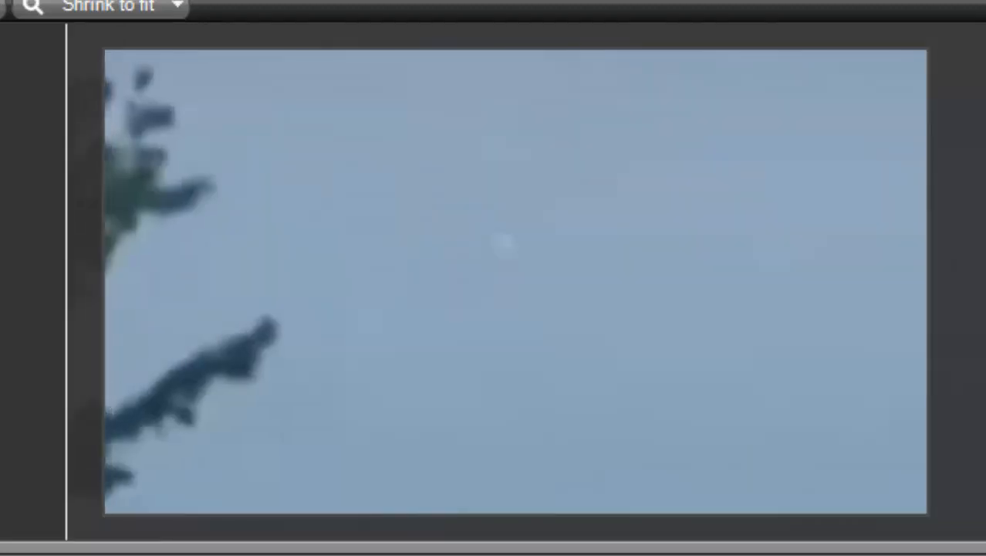
pyautogui.moveTo(19, 505)
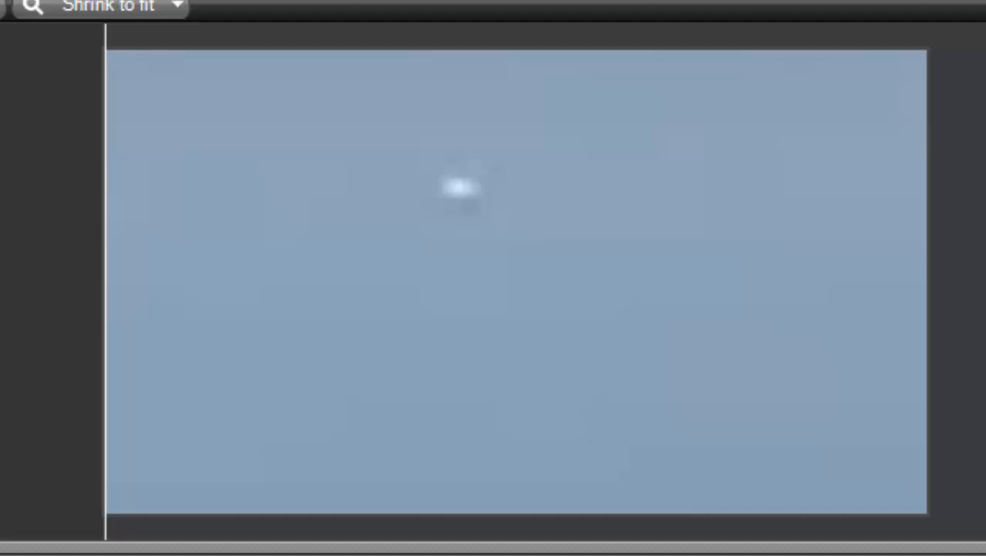
pyautogui.moveTo(195, 533)
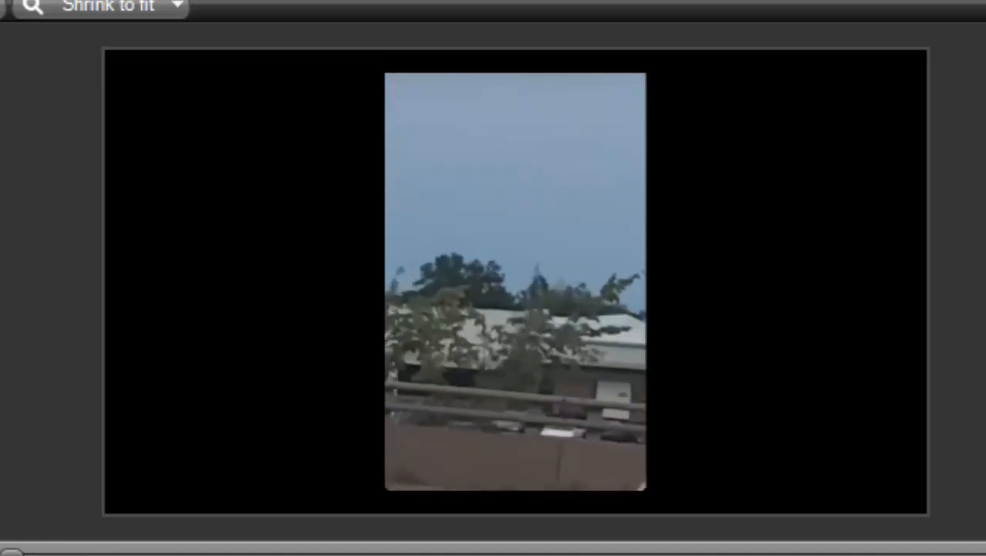
# Step: Select the vertical highway sky clip in the preview canvas to show its resize handles
pyautogui.click(516, 282)
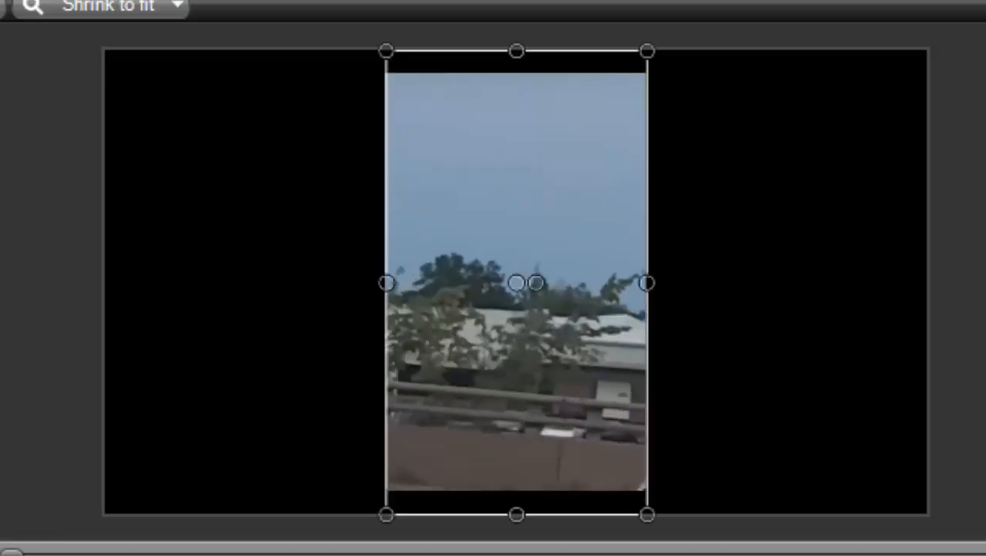